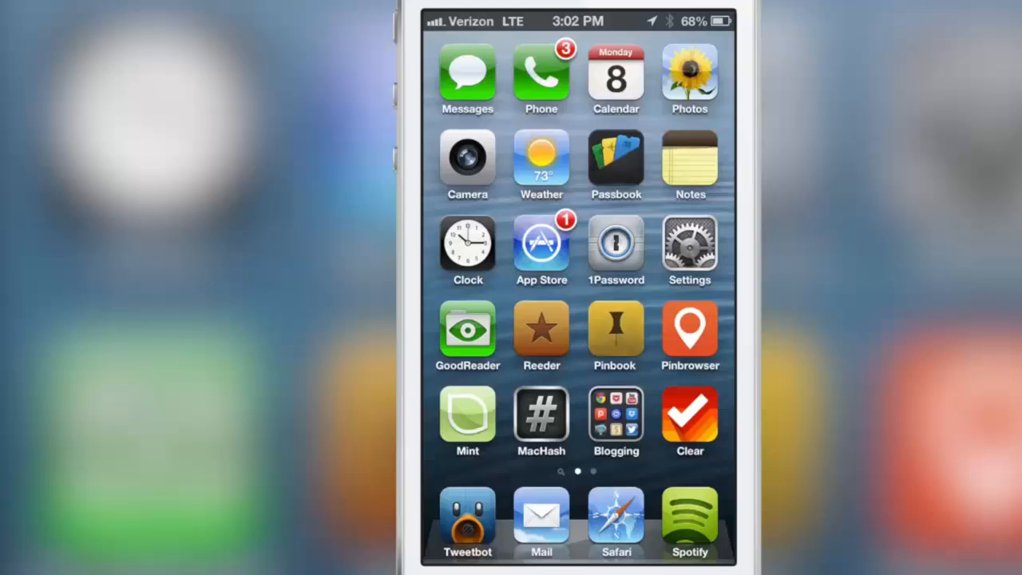
Preview the Calendar folder with the Apr 11 'Make a video' event, then the Camera quick view.
left_click(466, 77)
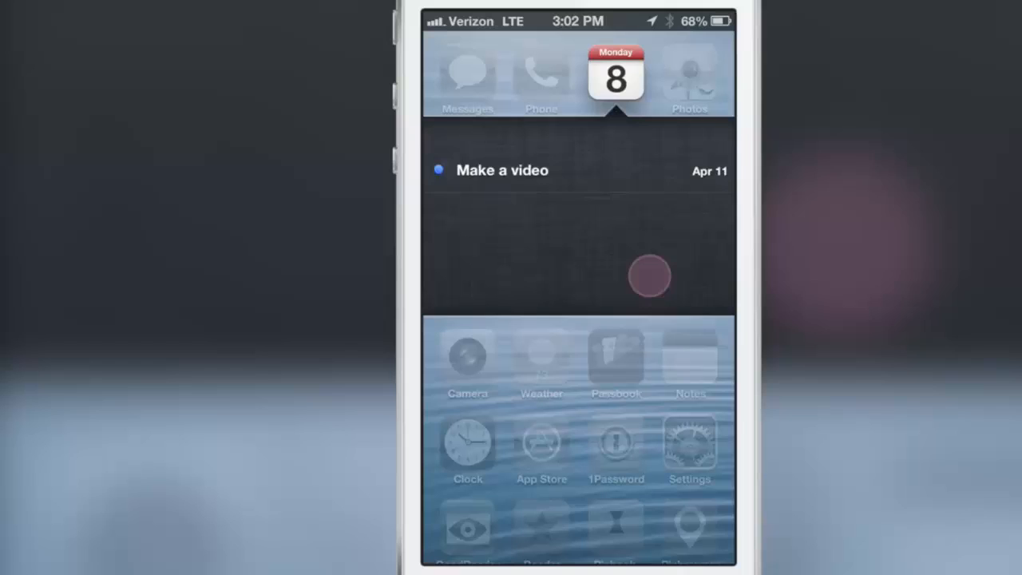
left_click(501, 169)
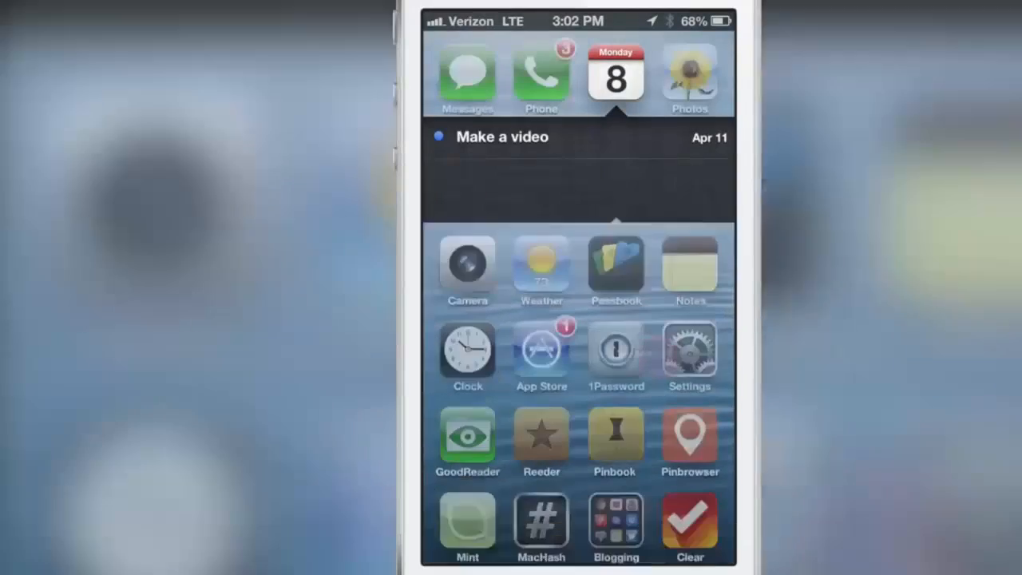
left_click(466, 268)
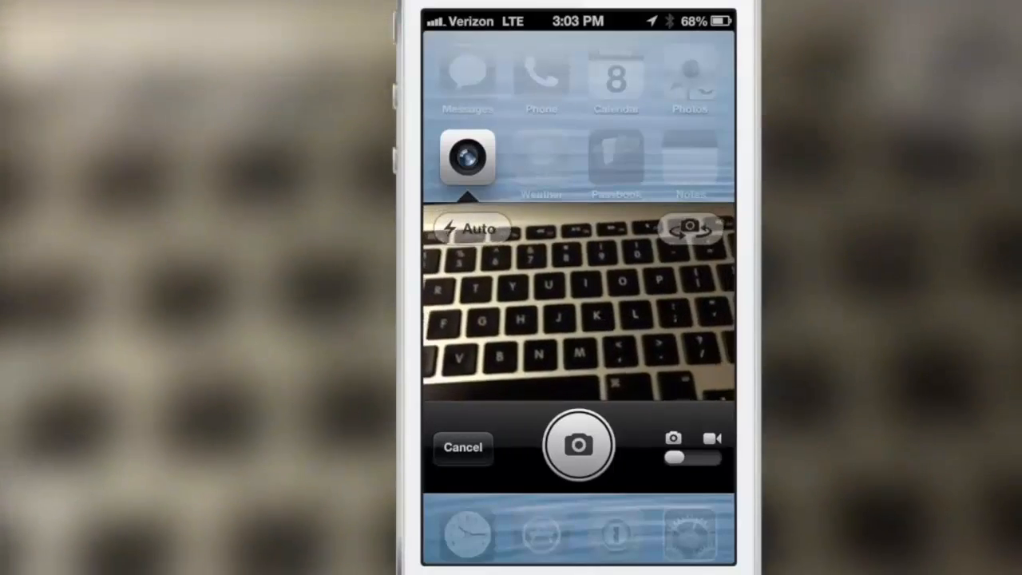
Show the Photos folder's Twitter, copy and email options for the latest photo, then dismiss it.
left_click(578, 444)
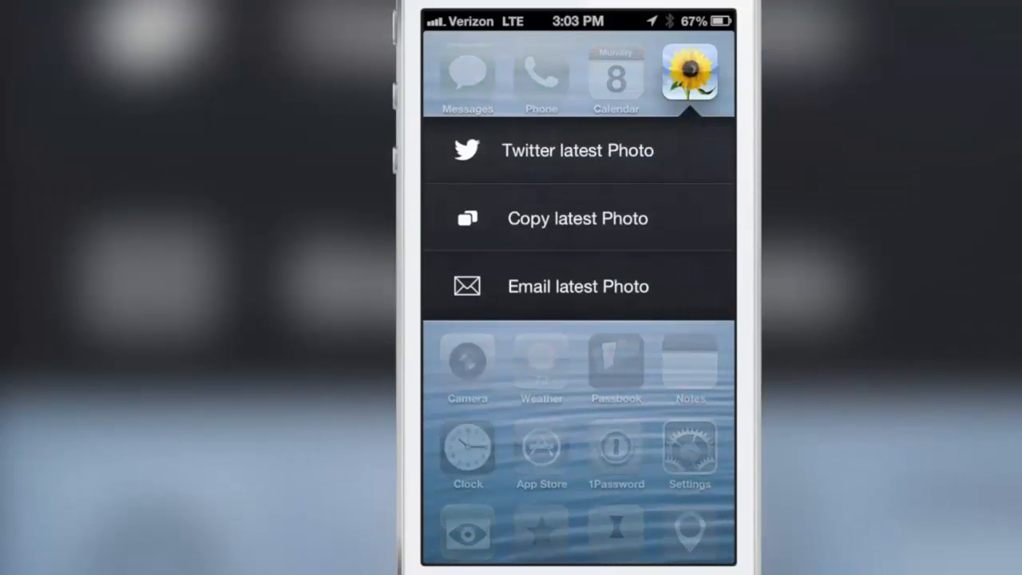
left_click(577, 150)
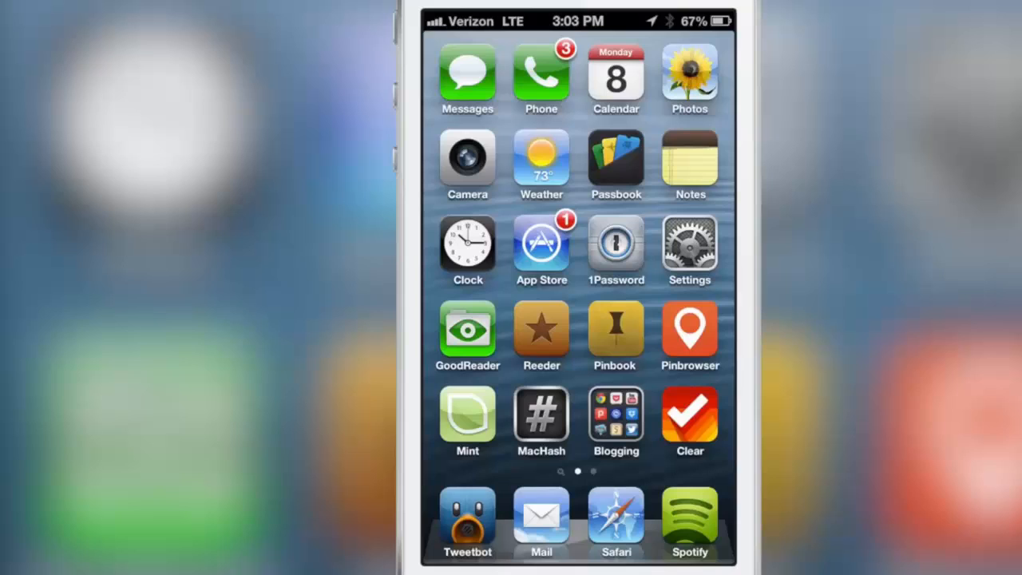
left_click(541, 160)
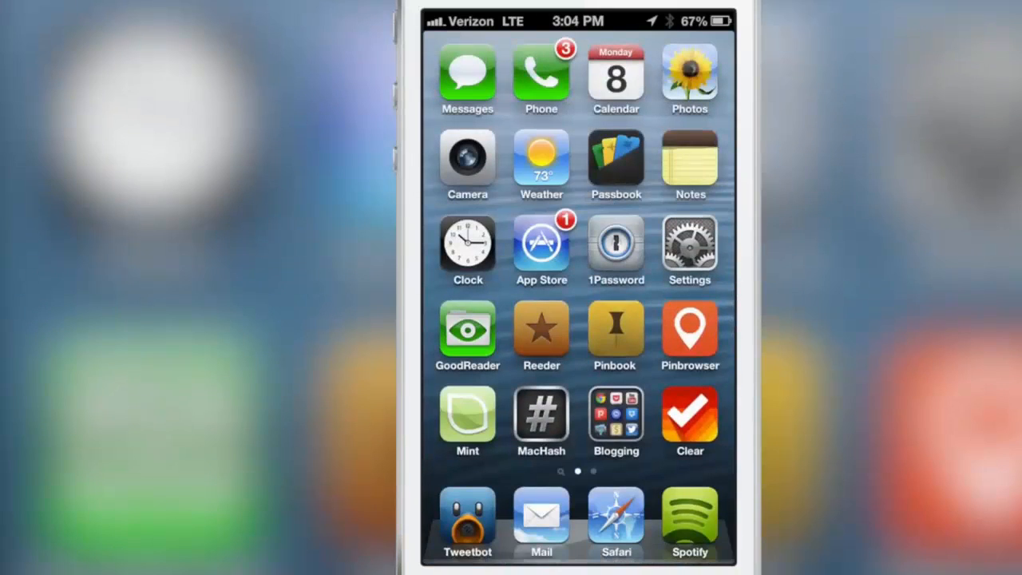
Bring up the Settings list reaching the Velox, WinterBoard, Xpandr and Zephyr entries.
left_click(689, 163)
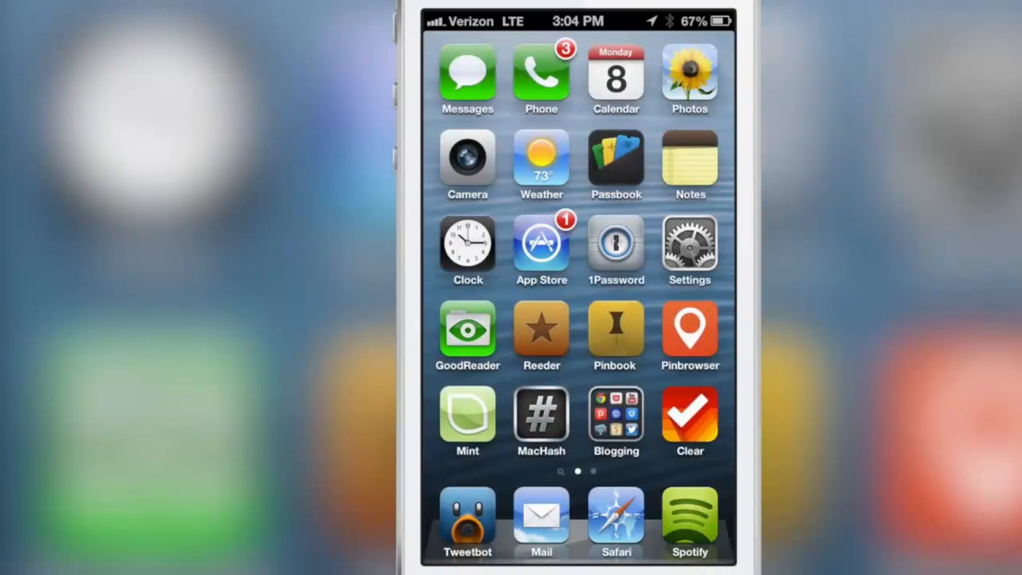
left_click(690, 248)
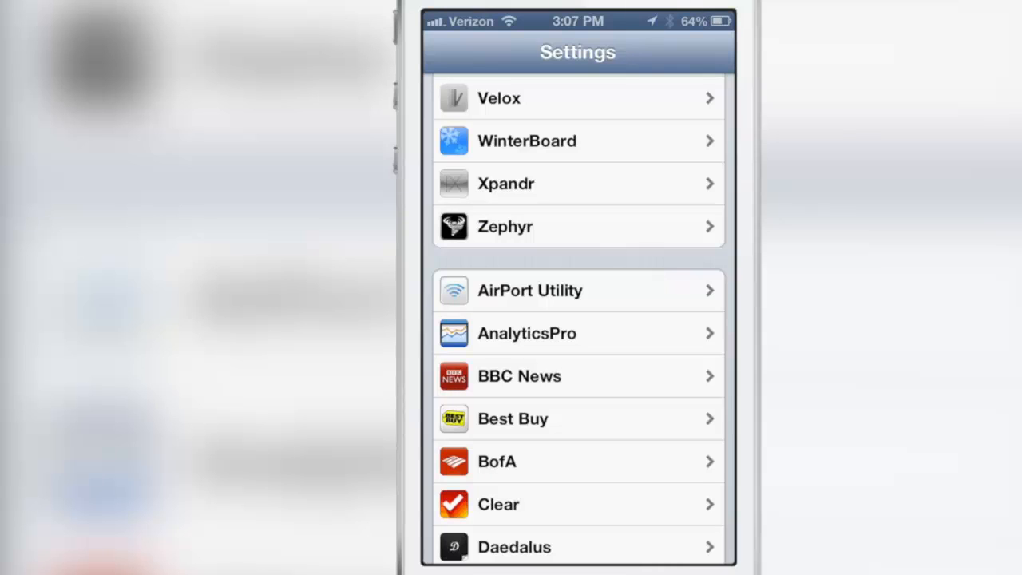
Enter Velox > Preferences in Settings.
left_click(578, 97)
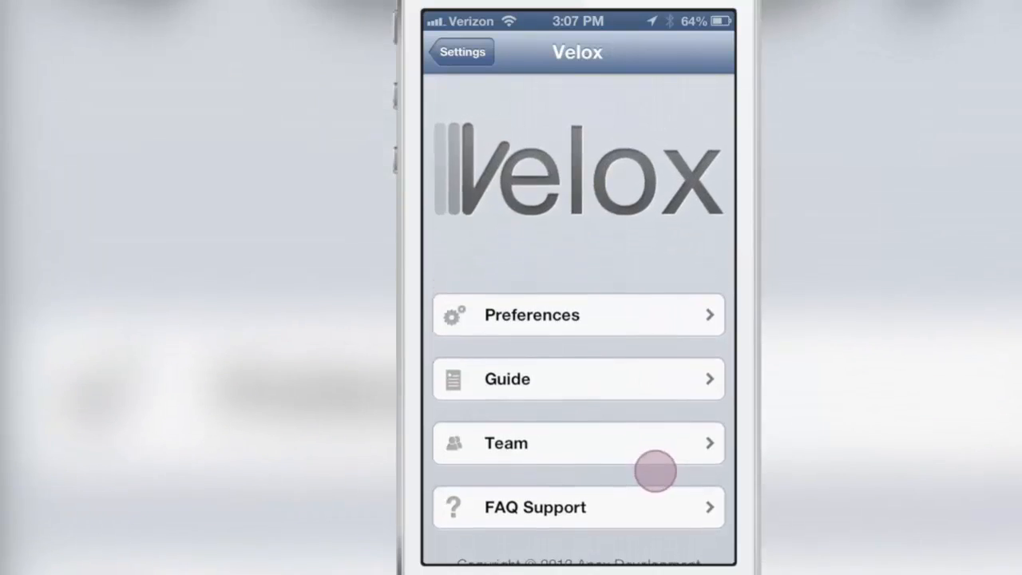
left_click(578, 315)
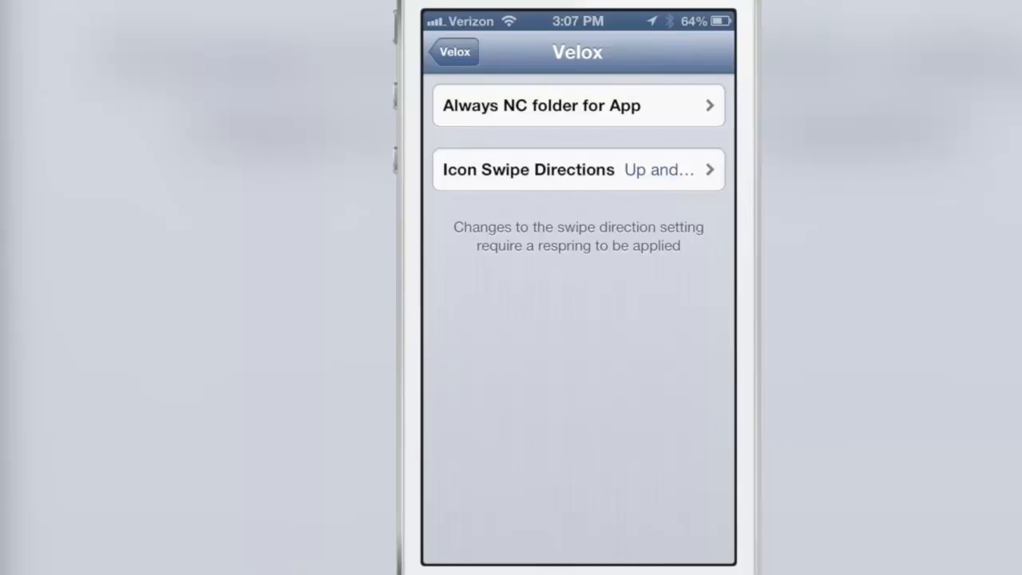
left_click(541, 106)
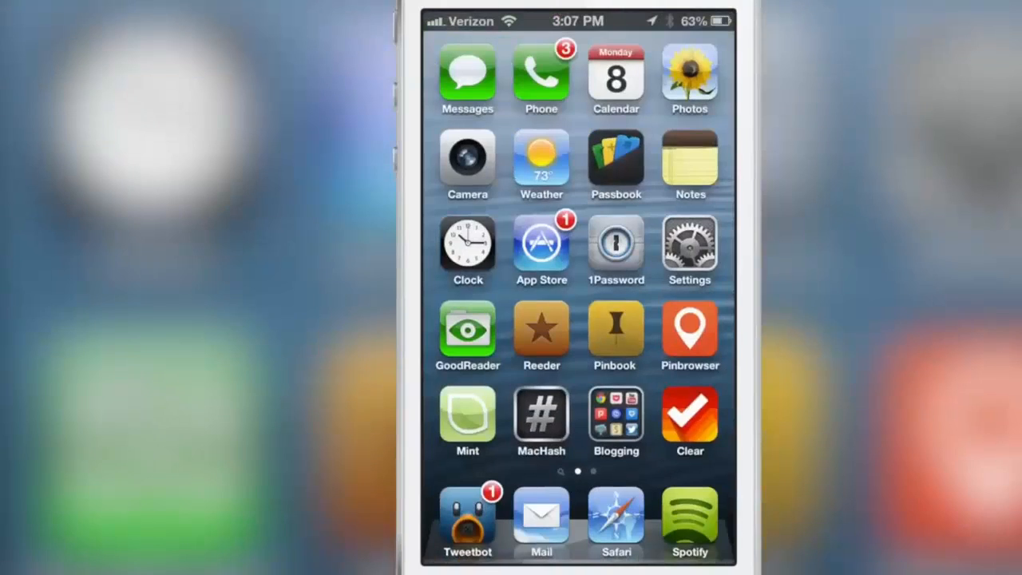
Review the Always NC folder app list and the Icon Swipe Directions set to Up and Down.
left_click(467, 519)
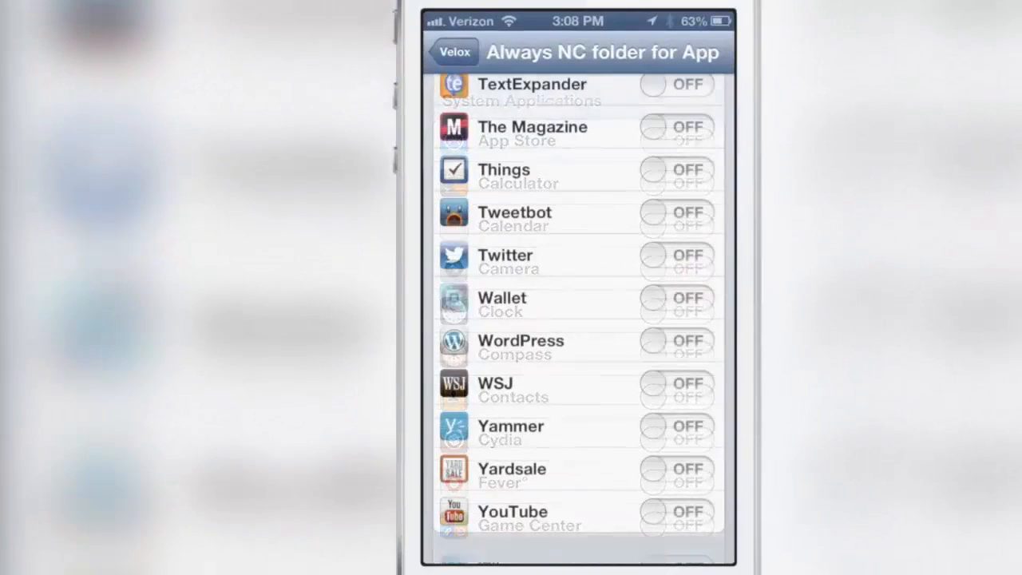
left_click(677, 212)
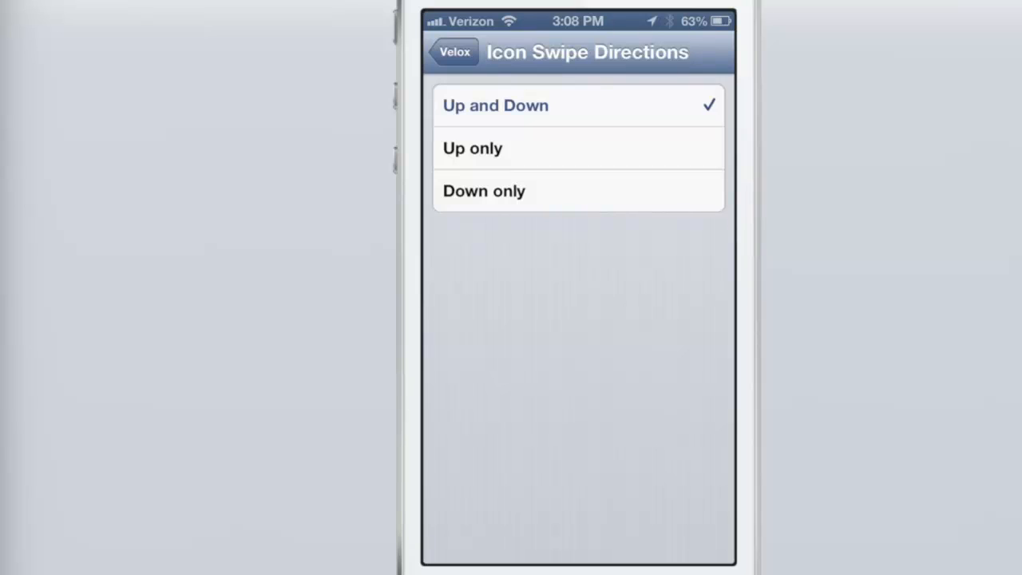
Leave Velox settings and show the Weather folder with Chicago at 17° and its hourly forecast.
left_click(453, 52)
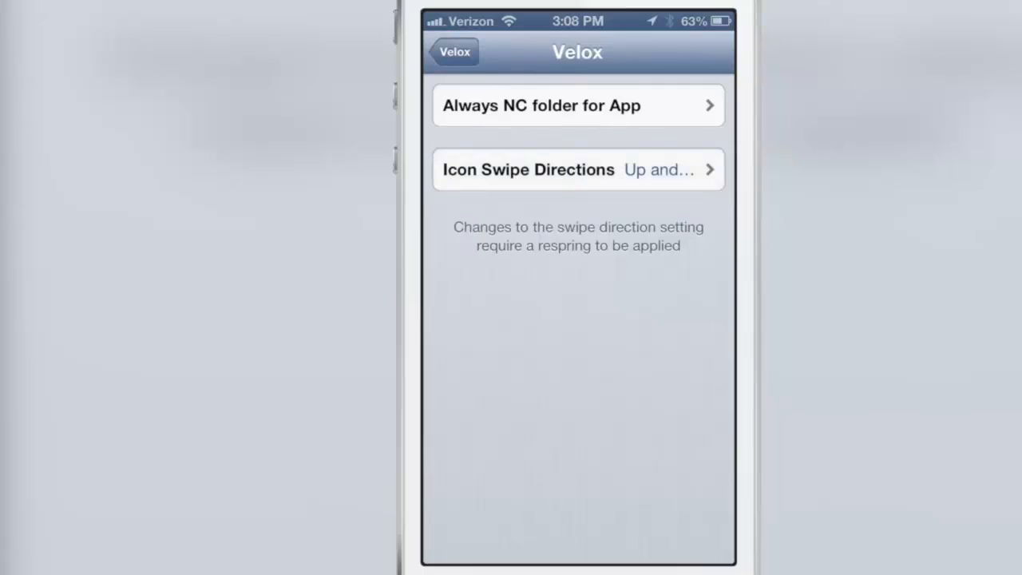
left_click(454, 51)
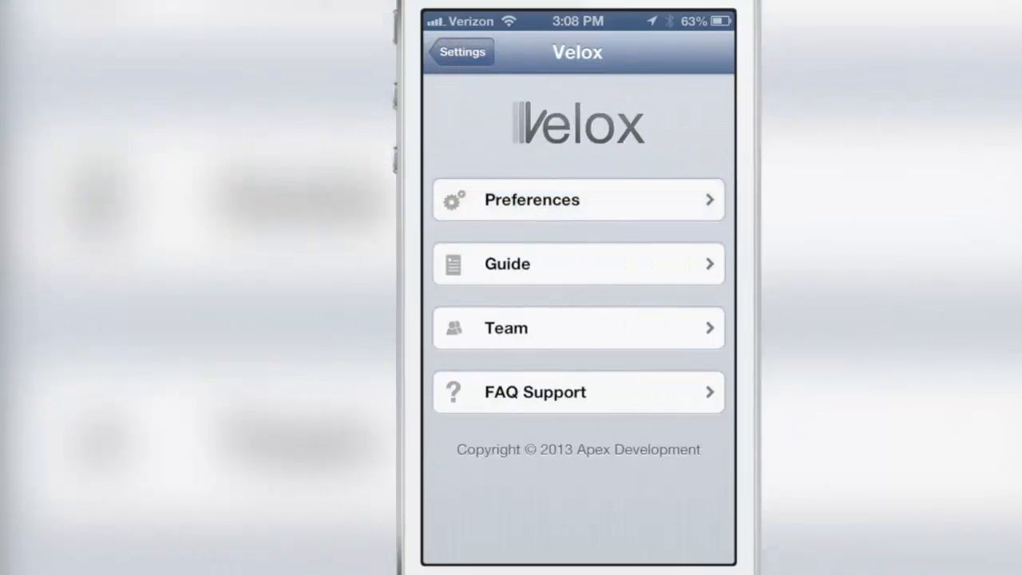
left_click(578, 264)
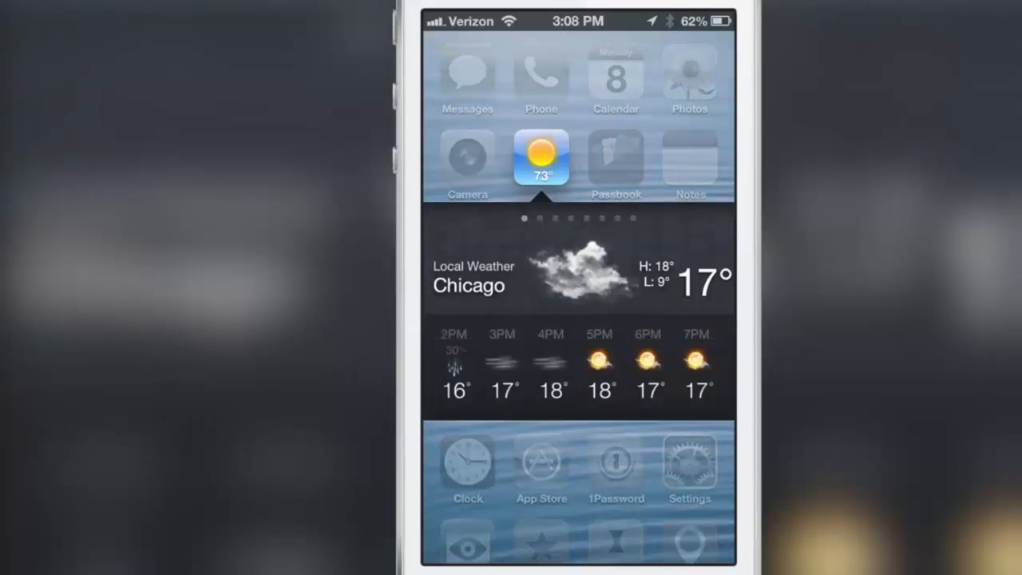
Replace the Weather folder with the Calendar folder listing 'Make a video' on Apr 11.
left_click(542, 77)
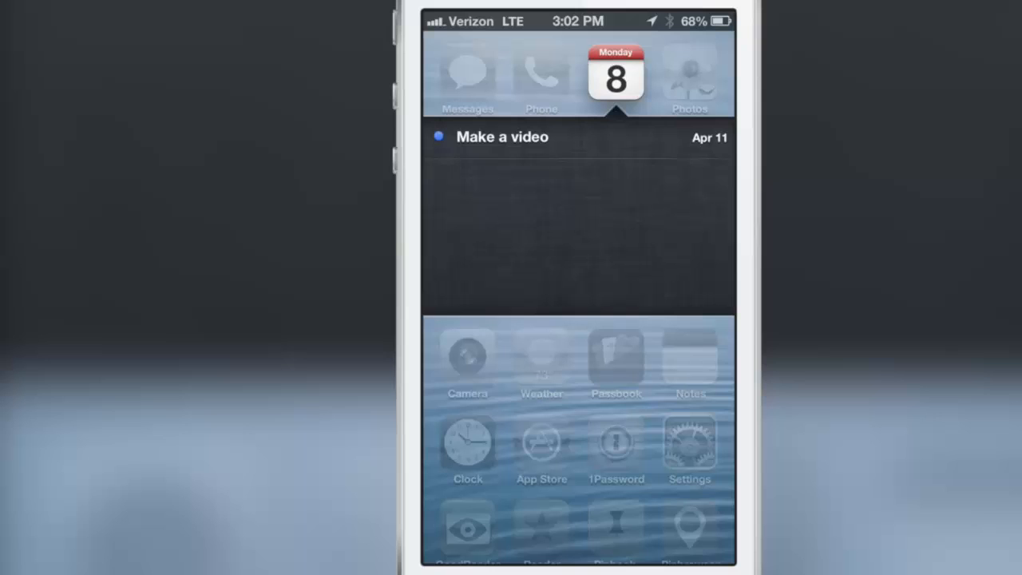
left_click(648, 274)
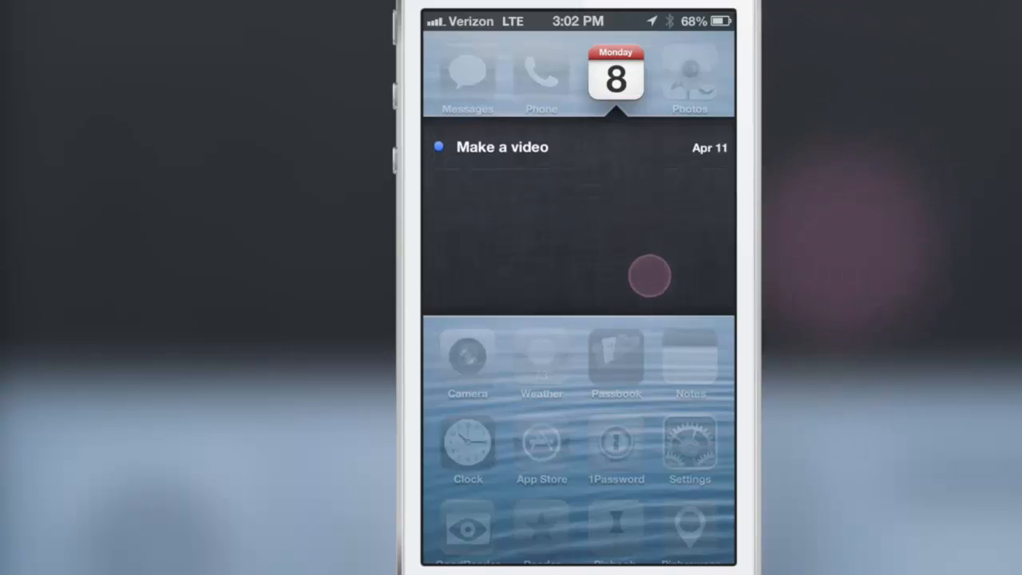